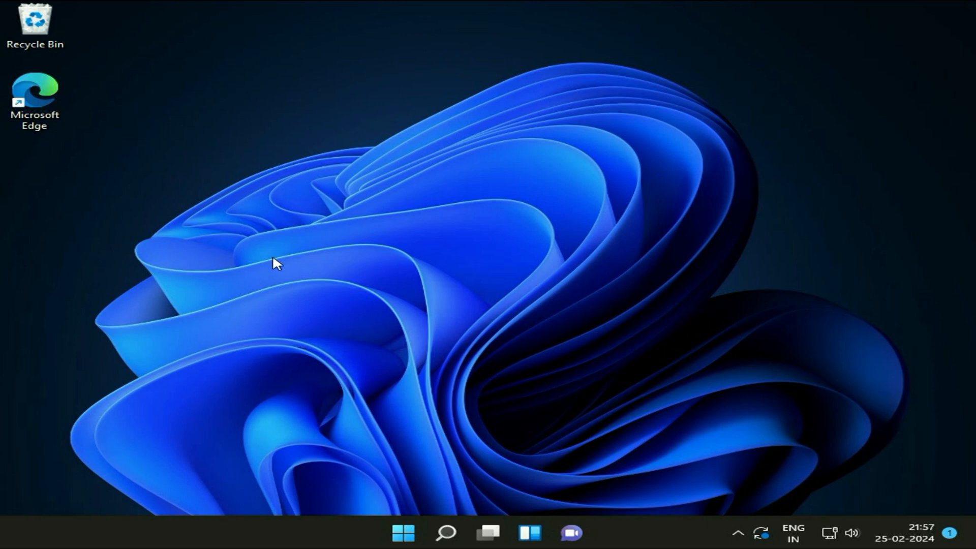
mouse_move(492, 291)
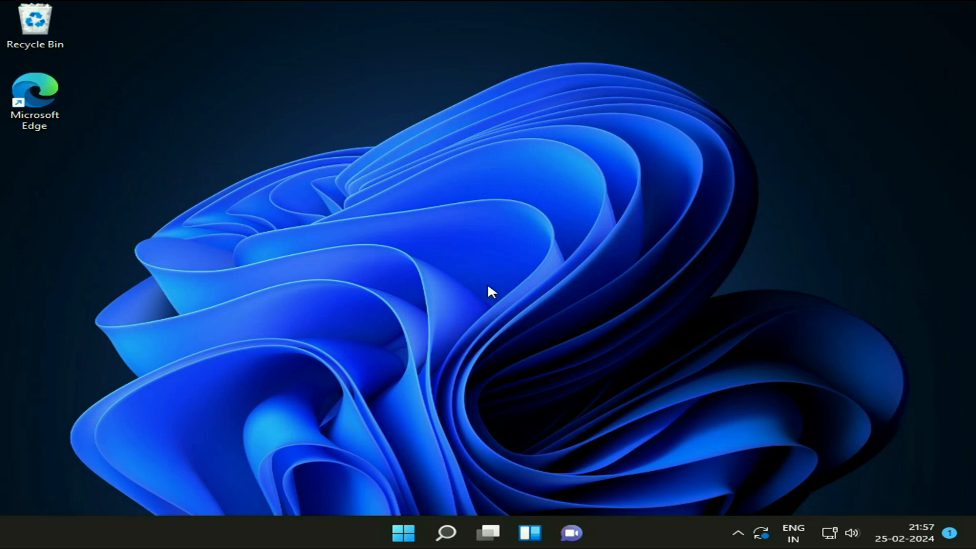
mouse_move(314, 255)
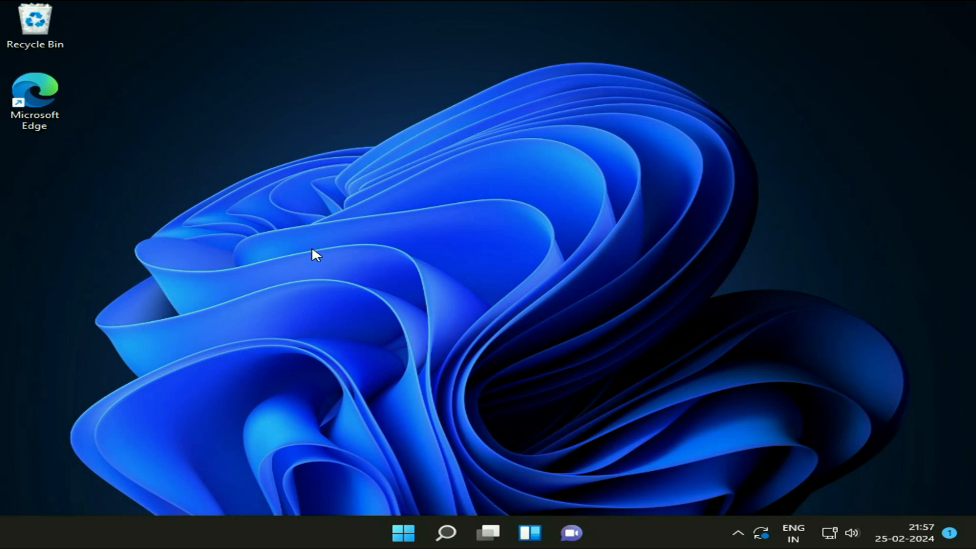
mouse_move(344, 289)
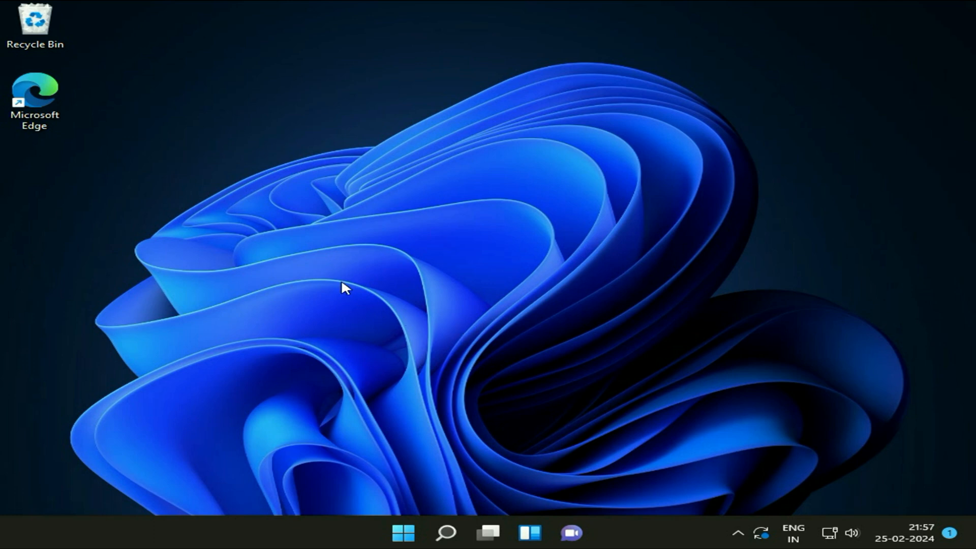
mouse_move(277, 243)
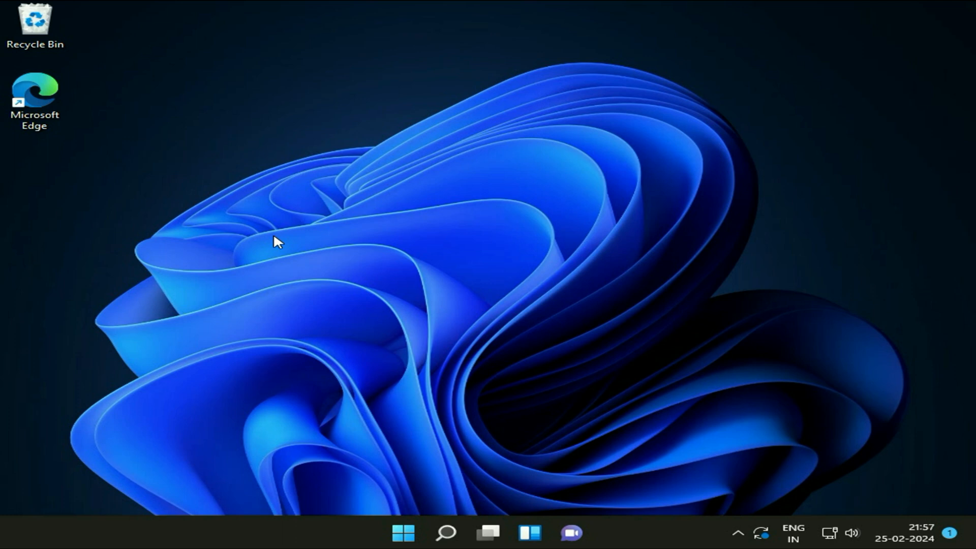
mouse_move(398, 317)
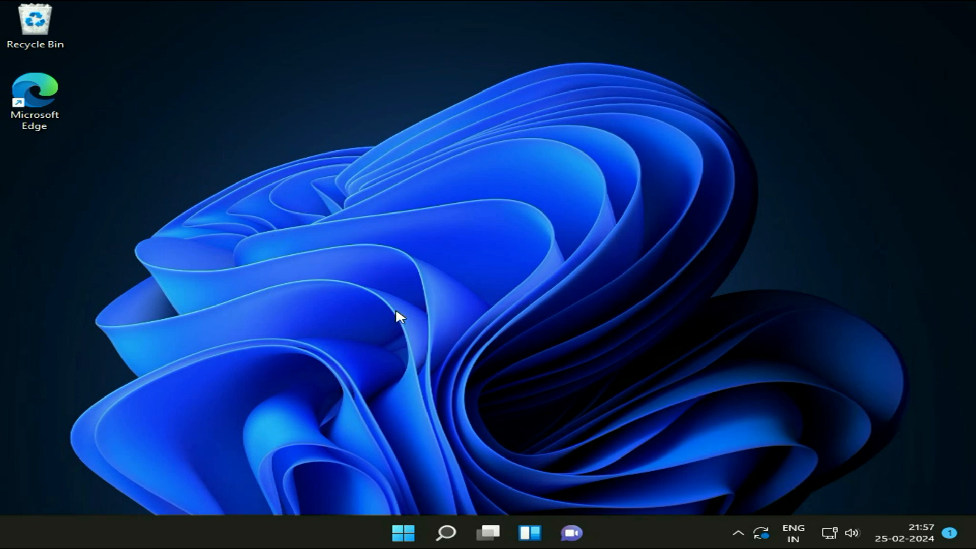
mouse_move(436, 497)
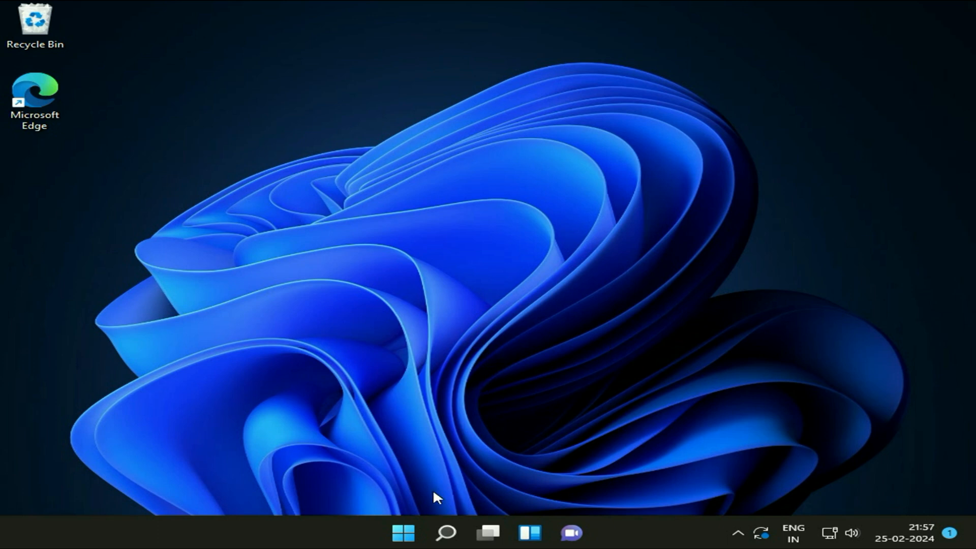
Open the Start menu from the taskbar to show pinned apps.
click(402, 533)
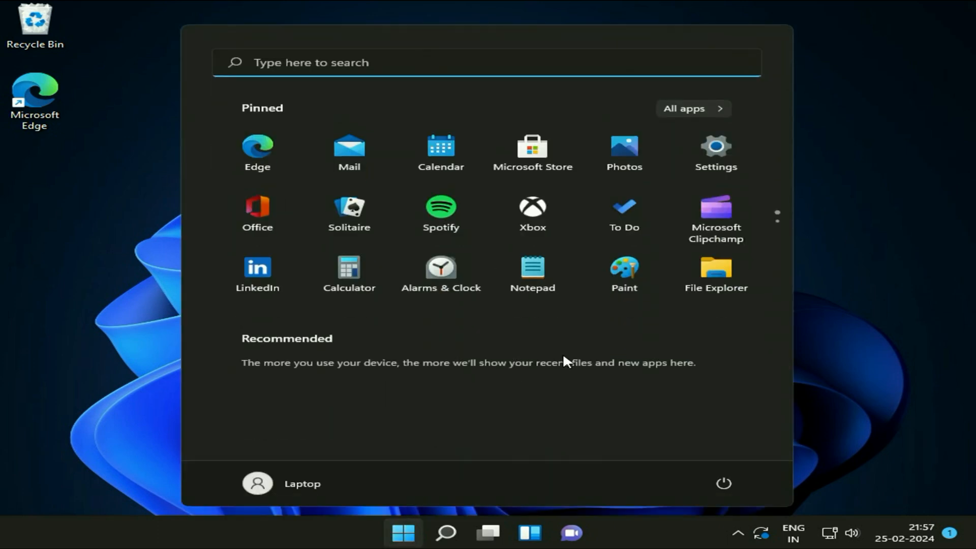
mouse_move(715, 156)
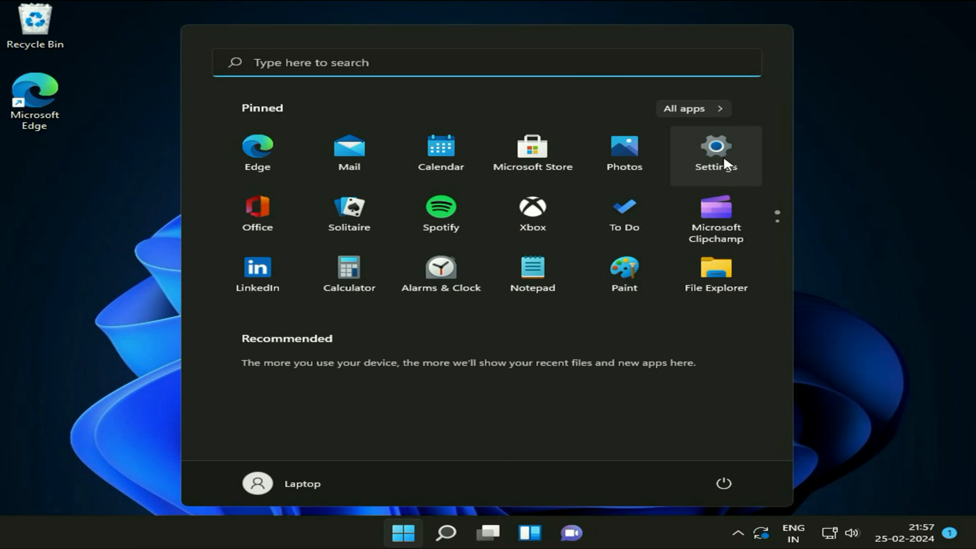
Launch Settings and go to System > Recovery.
click(716, 152)
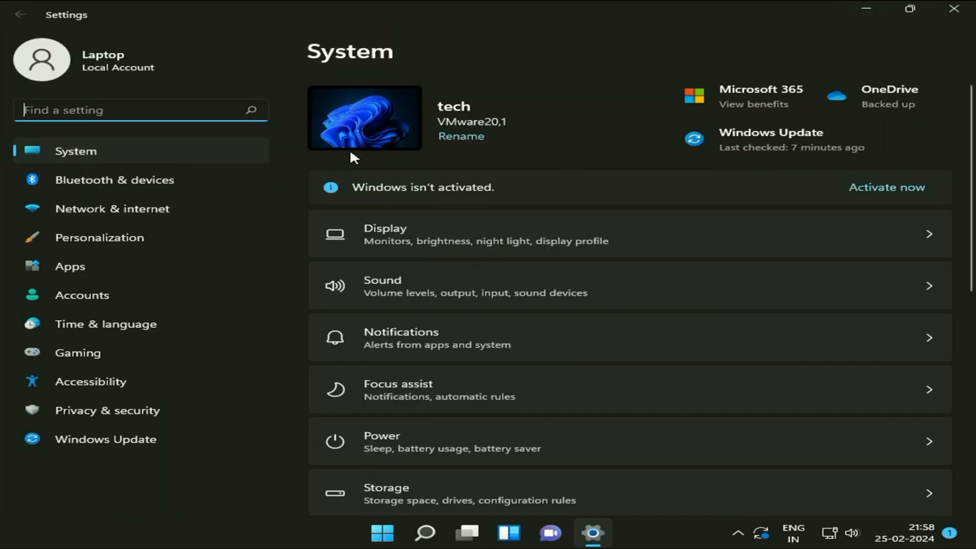
scroll(down, 3)
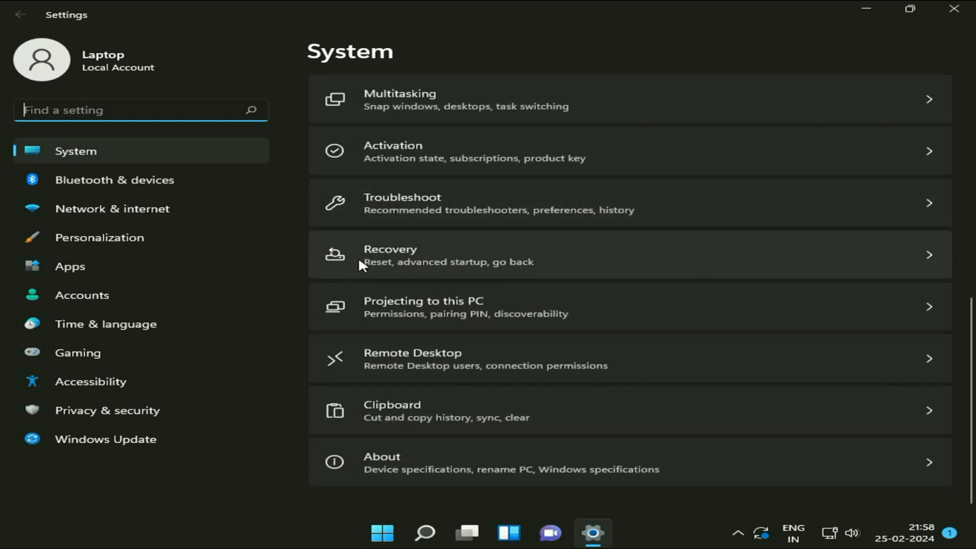
click(390, 255)
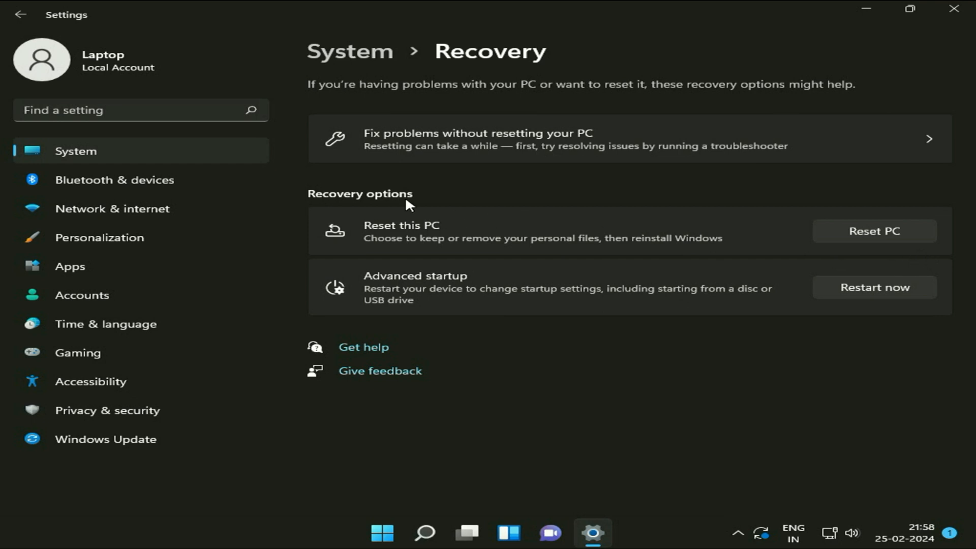
mouse_move(404, 197)
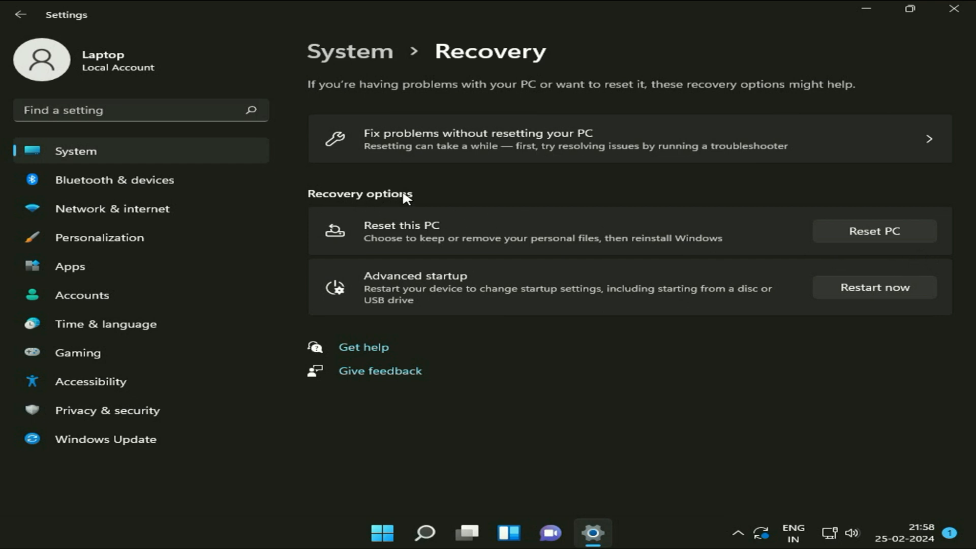
mouse_move(438, 233)
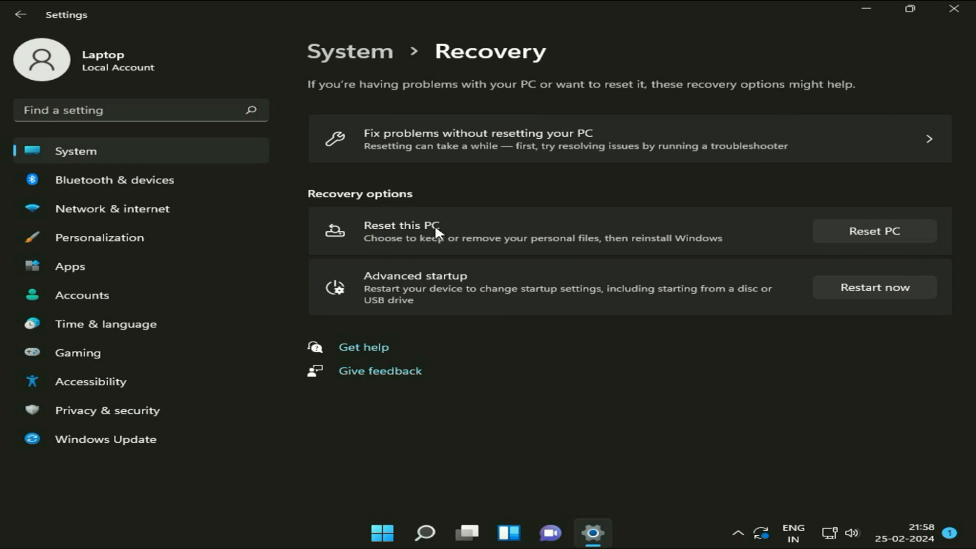
mouse_move(878, 240)
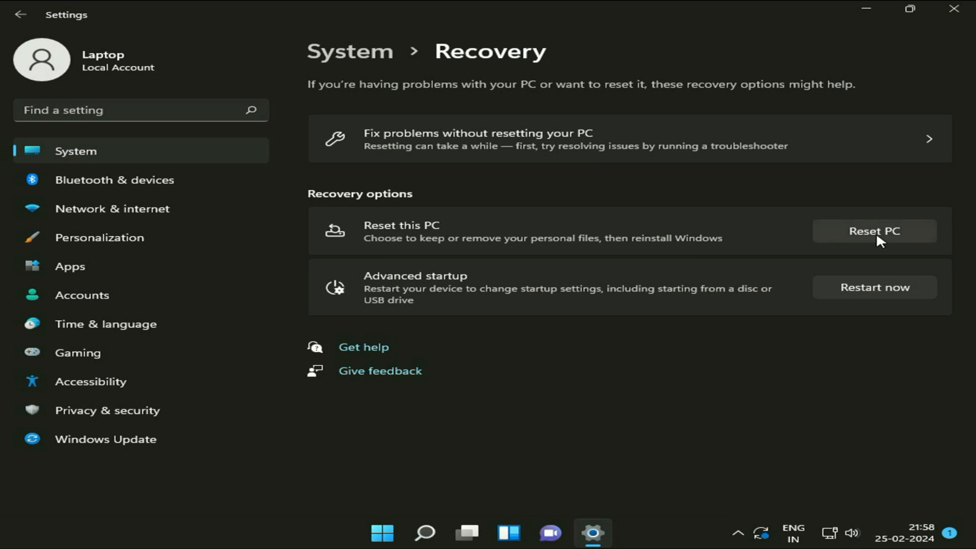
Start Reset this PC from the Recovery page.
click(874, 230)
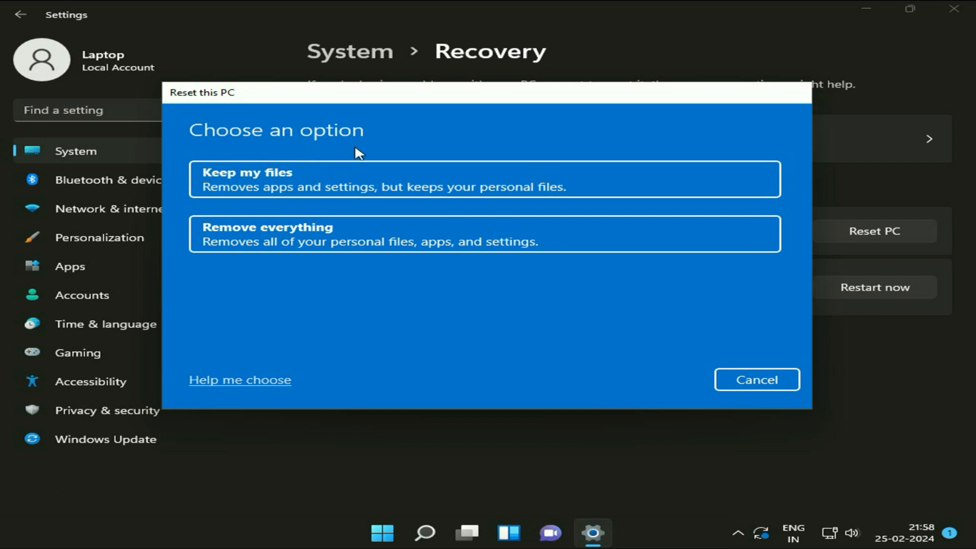
mouse_move(254, 145)
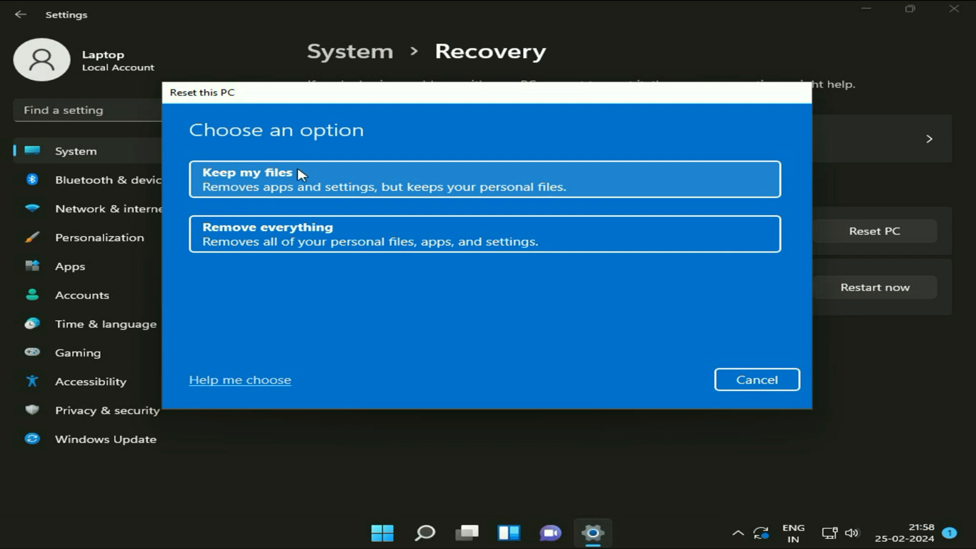
mouse_move(233, 235)
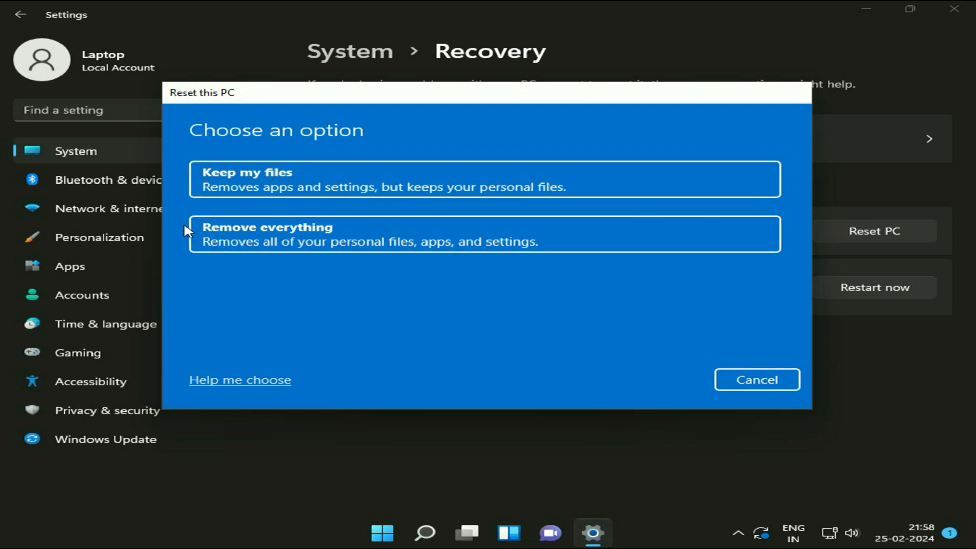
mouse_move(335, 243)
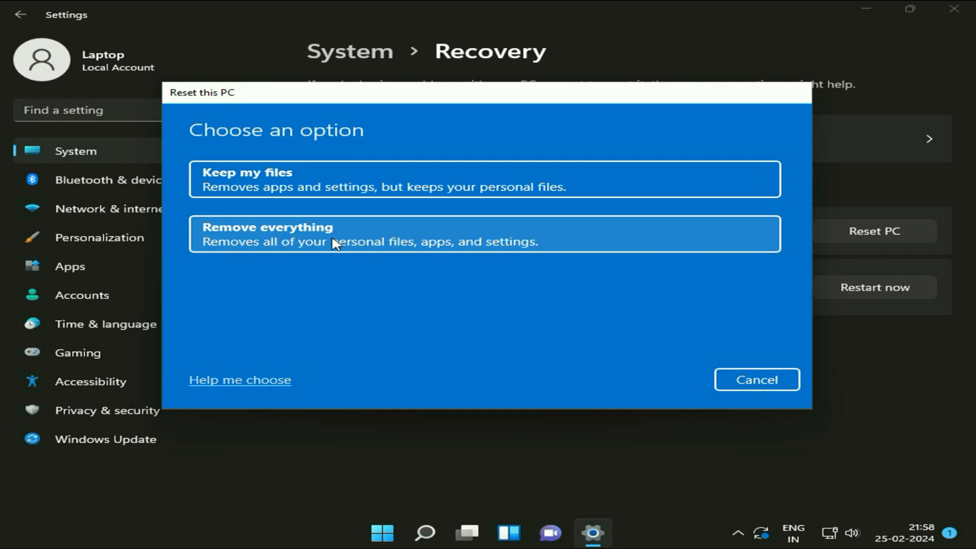
mouse_move(419, 243)
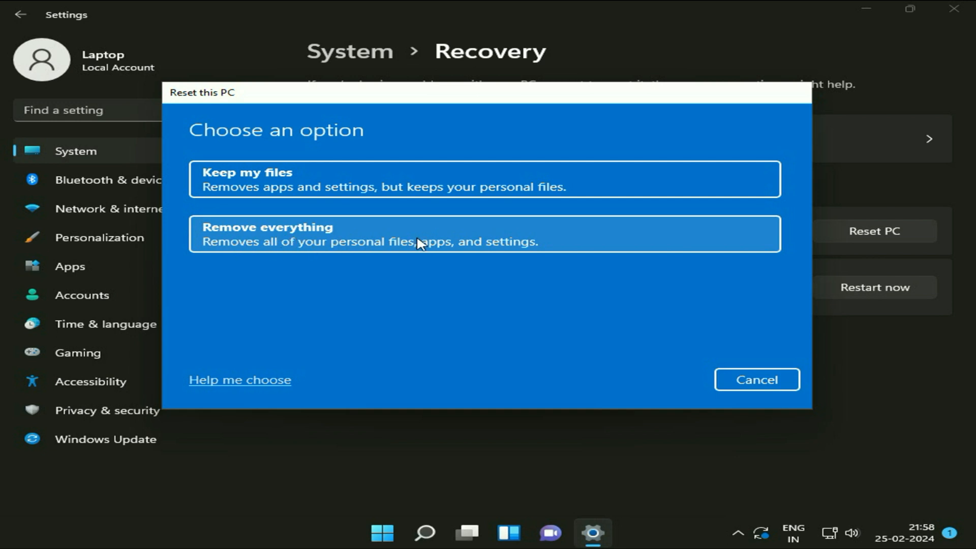
mouse_move(239, 180)
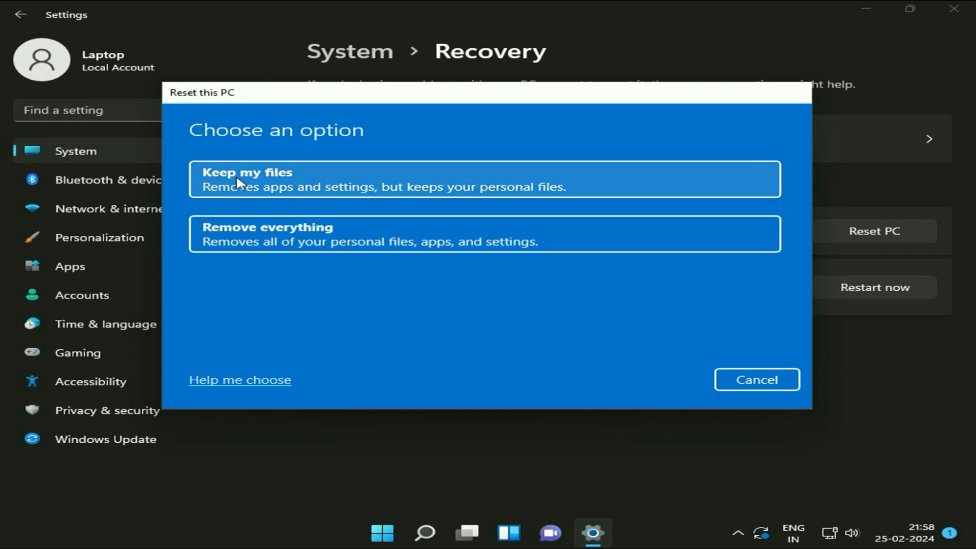
mouse_move(294, 181)
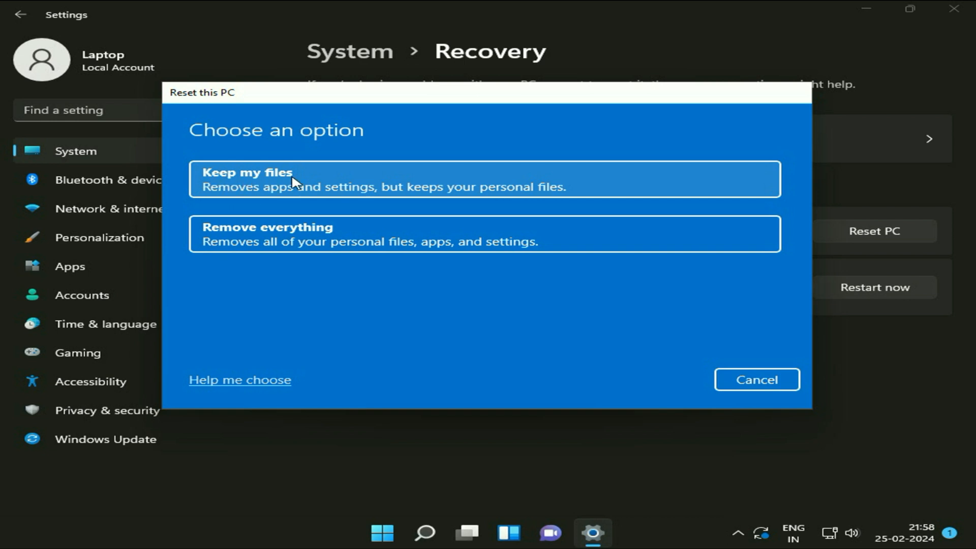
mouse_move(298, 185)
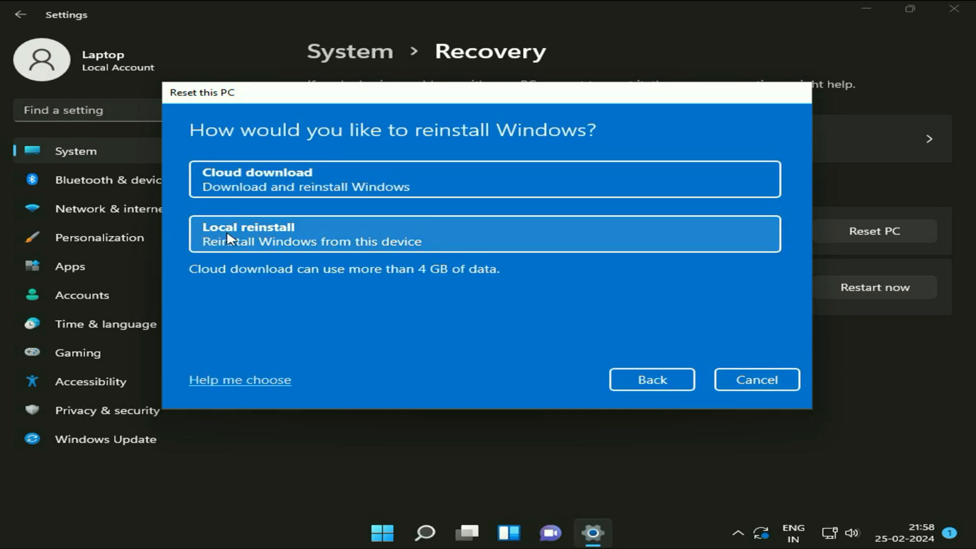
Choose Local reinstall and accept the default additional settings.
click(485, 234)
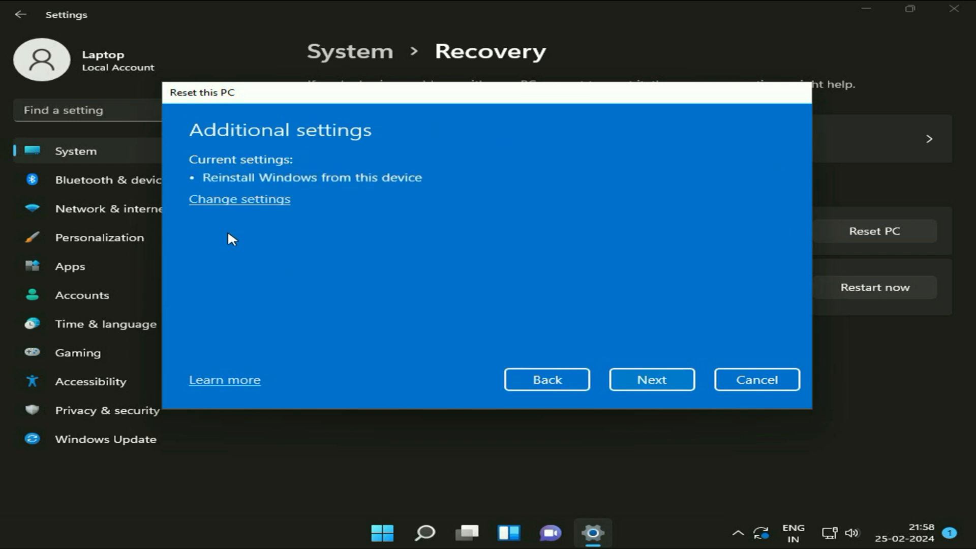
mouse_move(311, 144)
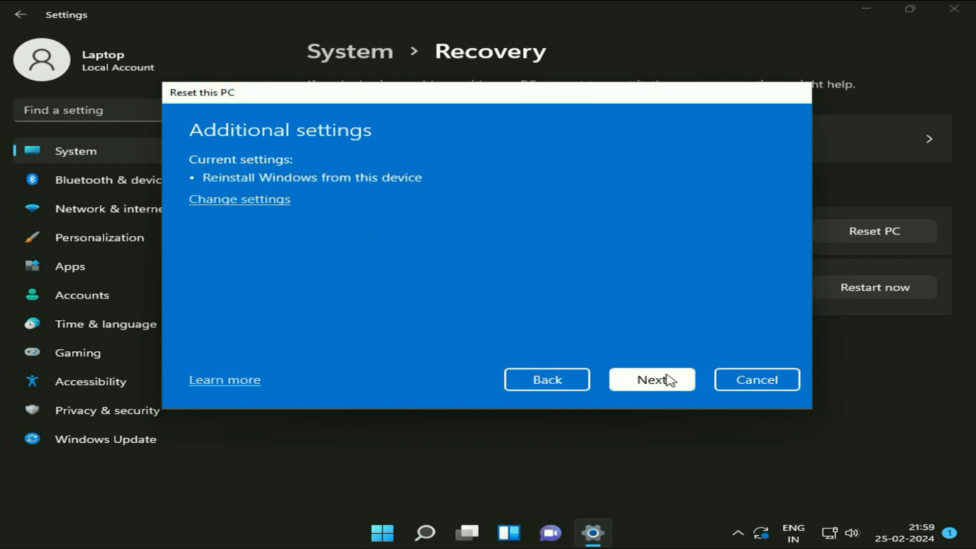
click(651, 379)
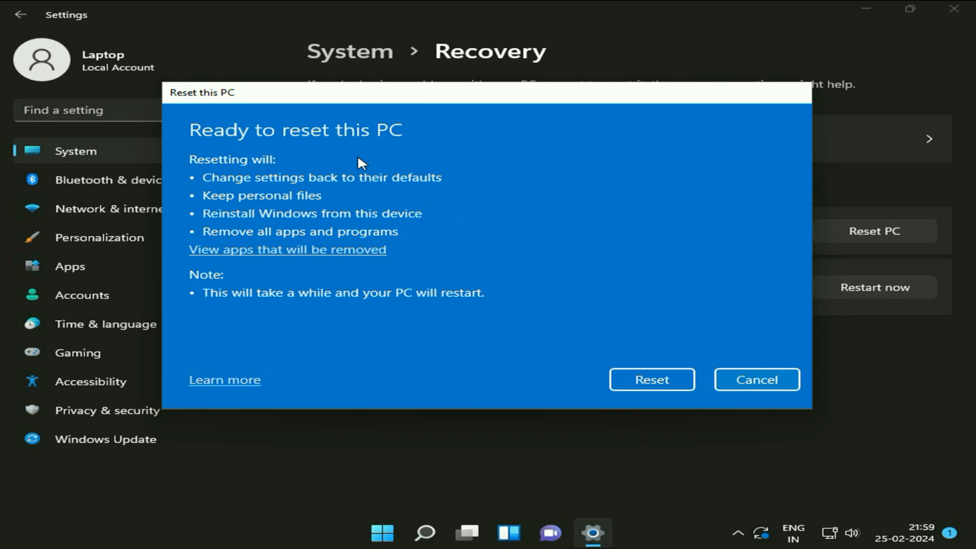
mouse_move(402, 184)
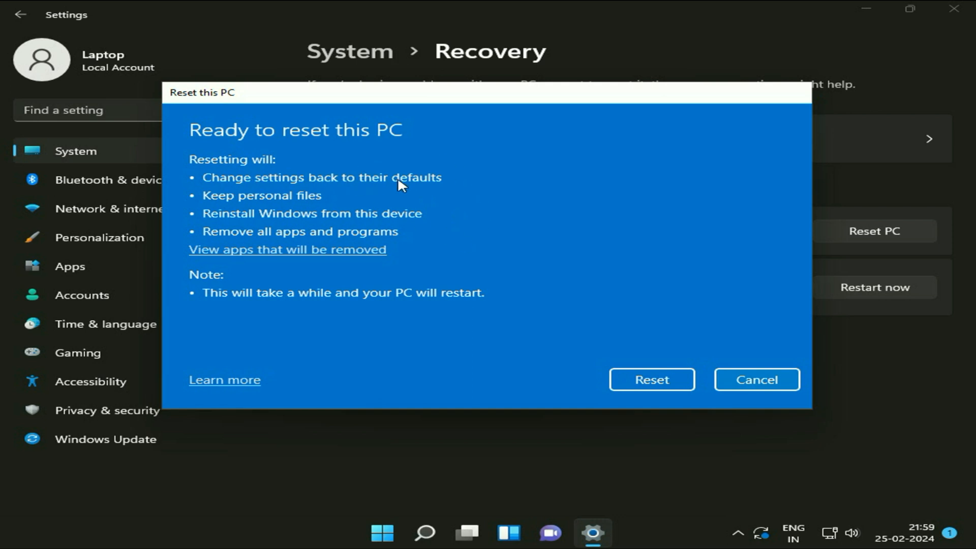
mouse_move(274, 211)
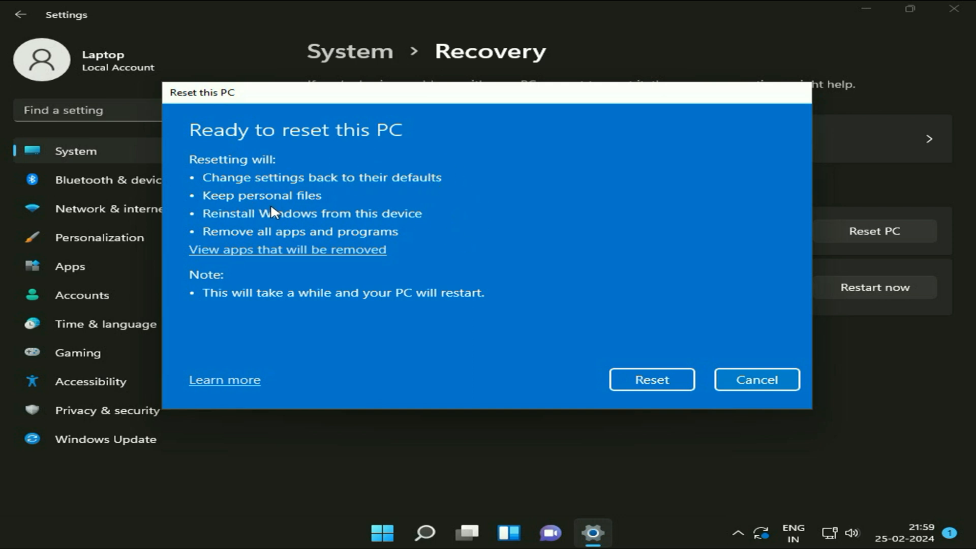
mouse_move(364, 198)
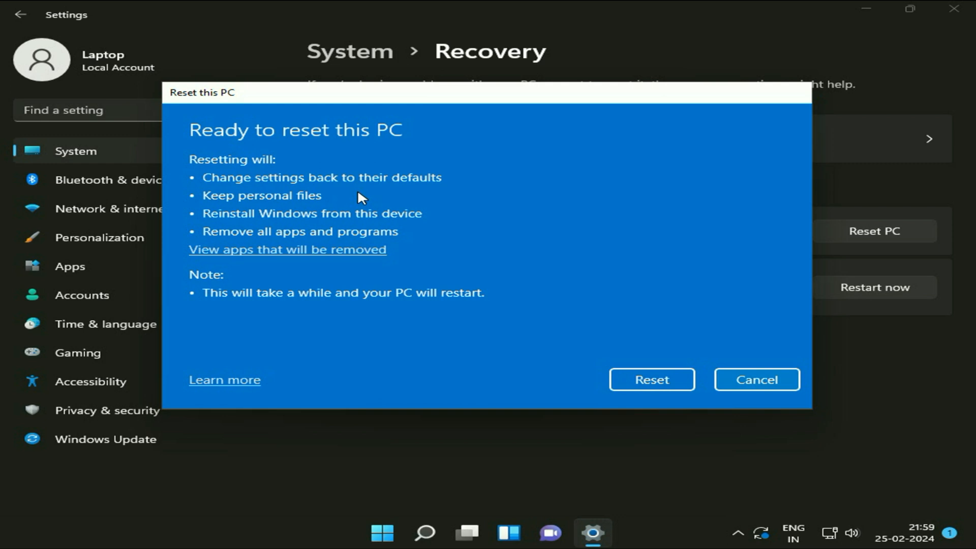
mouse_move(305, 218)
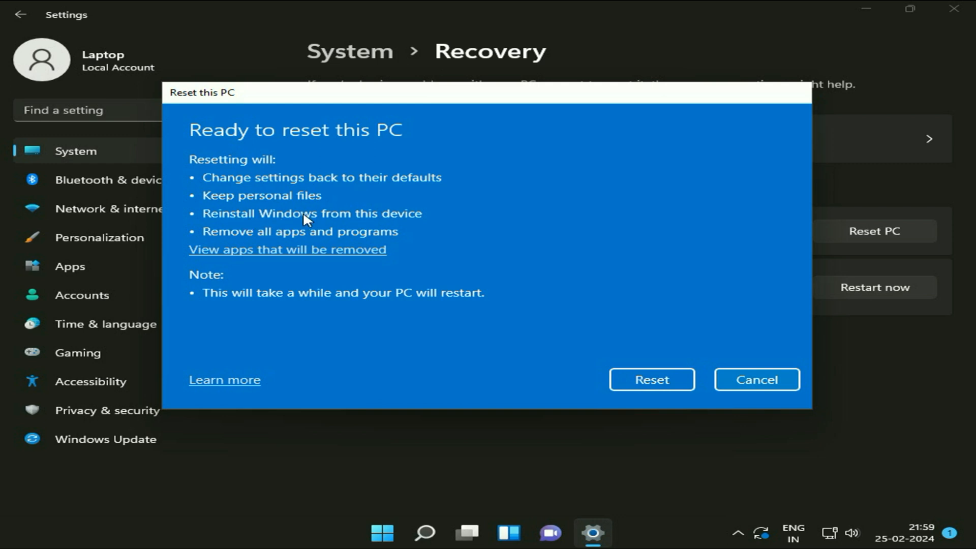
mouse_move(434, 219)
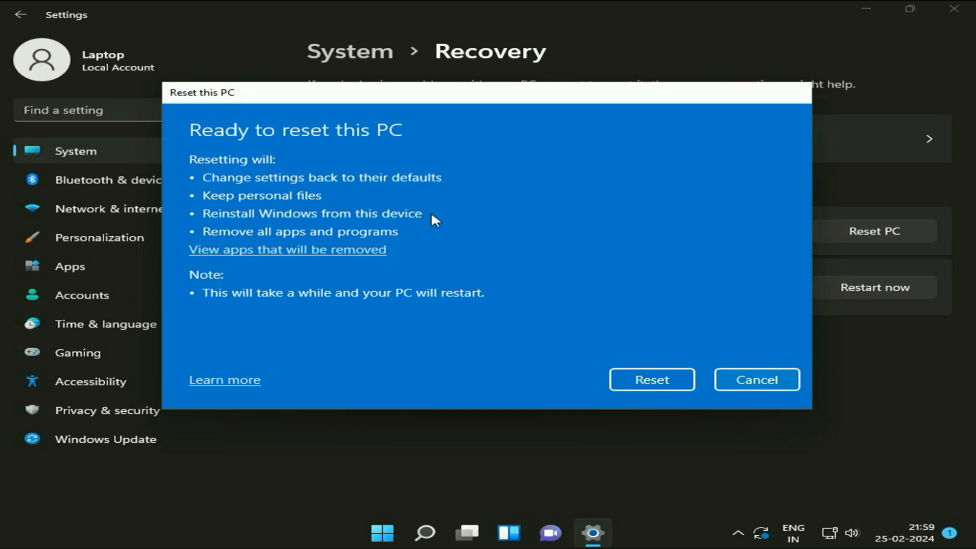
mouse_move(334, 243)
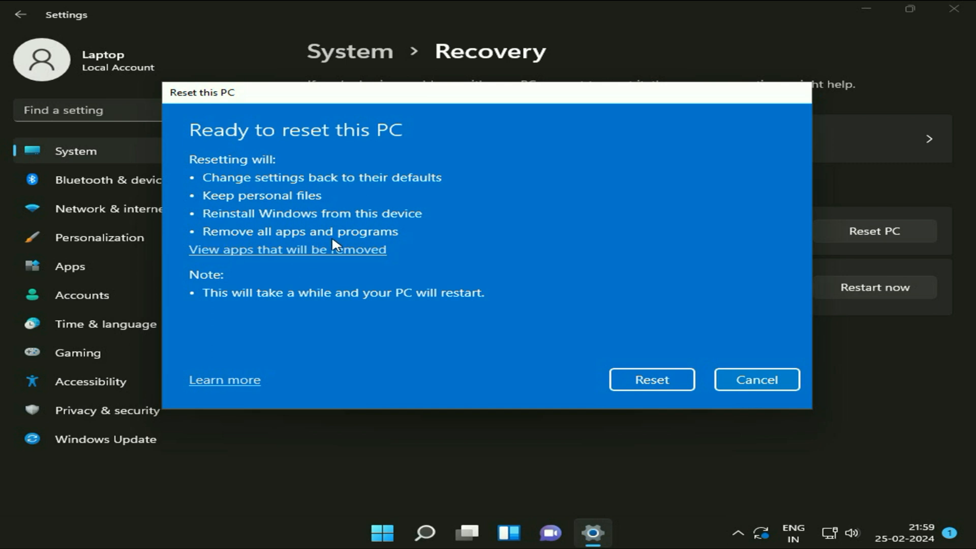
mouse_move(315, 240)
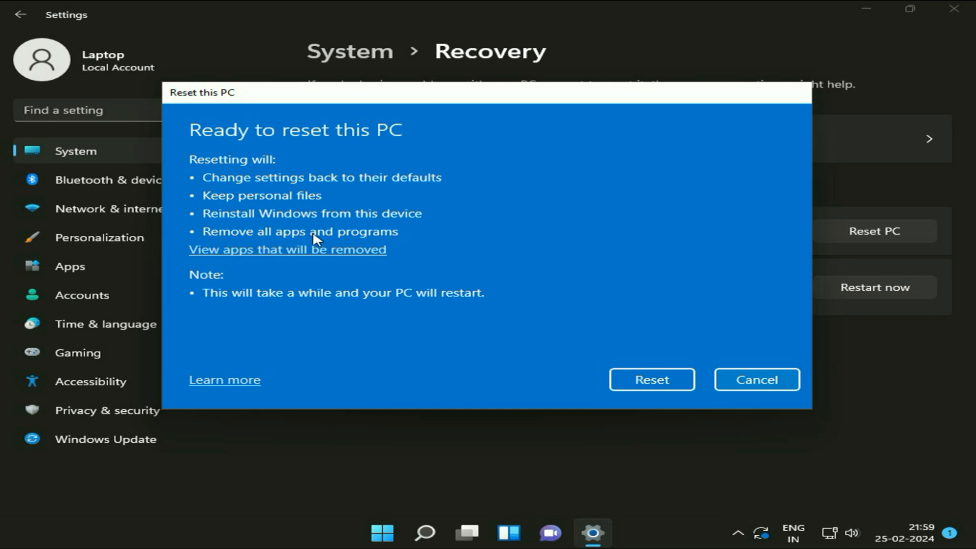
mouse_move(416, 238)
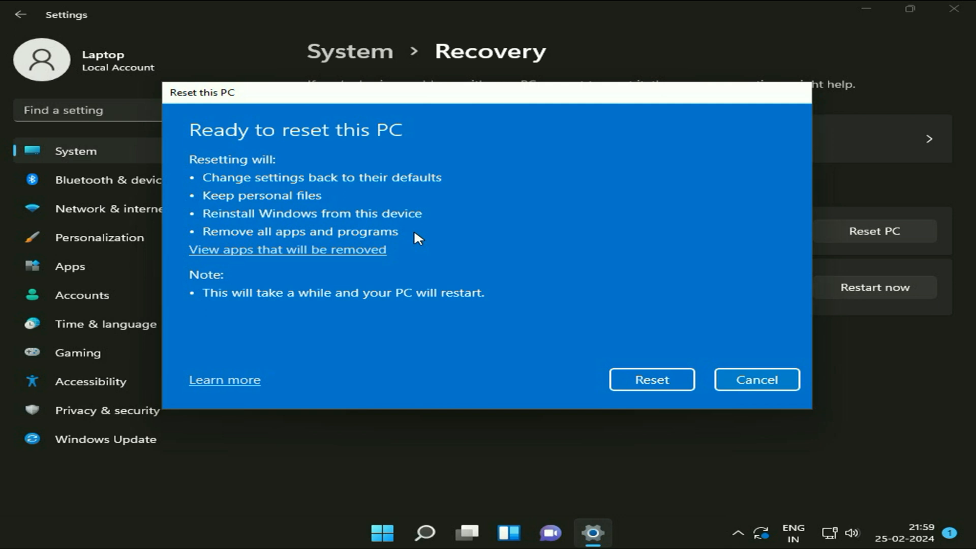
mouse_move(527, 242)
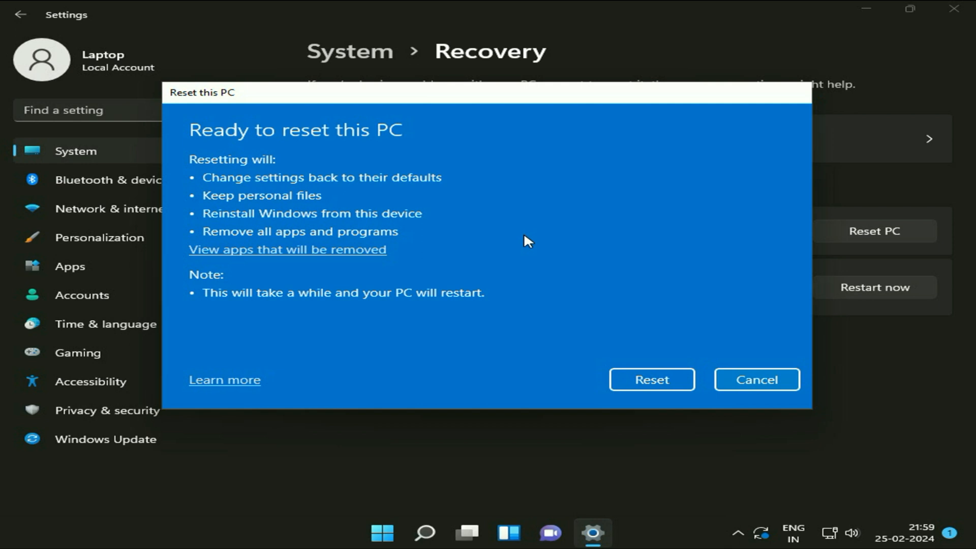